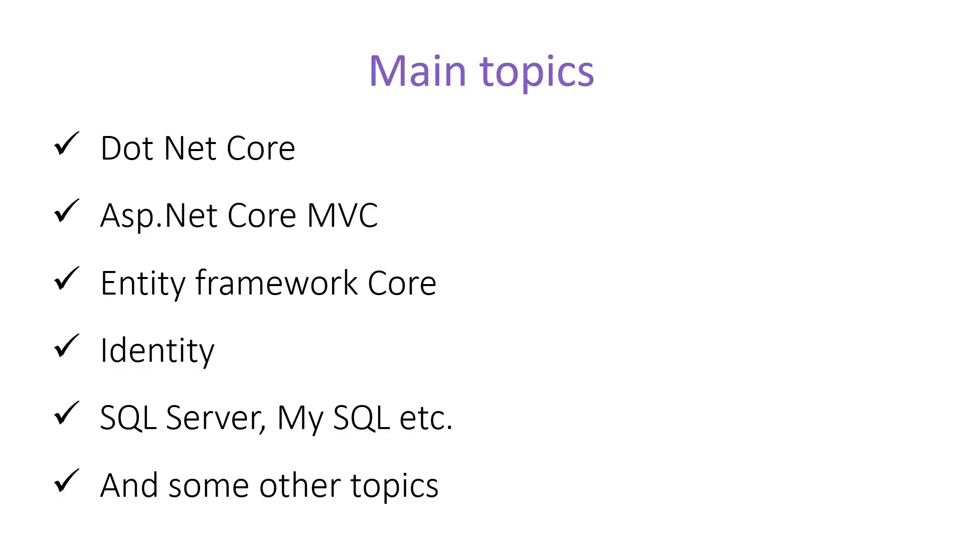
# Advance the slideshow from the Main topics list to the 'Thanks for watching' slide
pyautogui.press('Right')
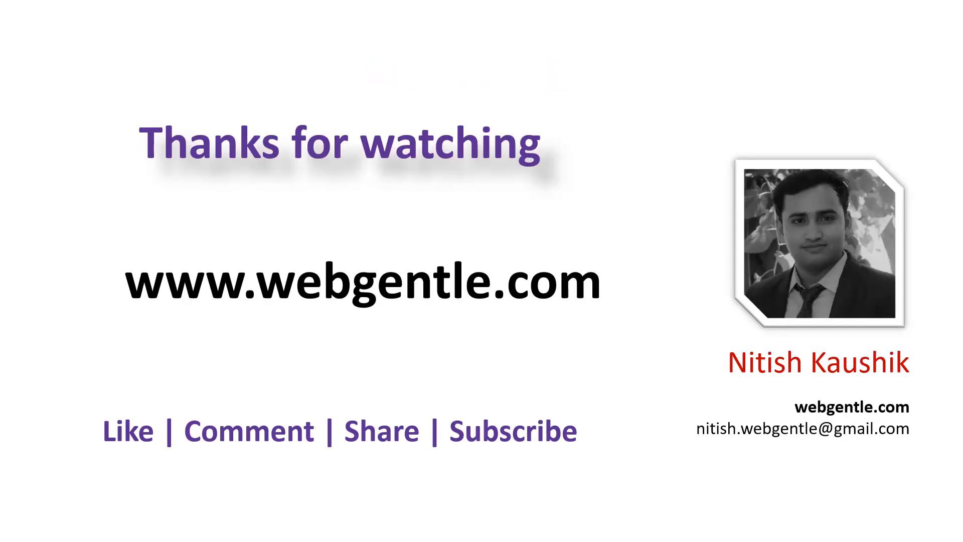